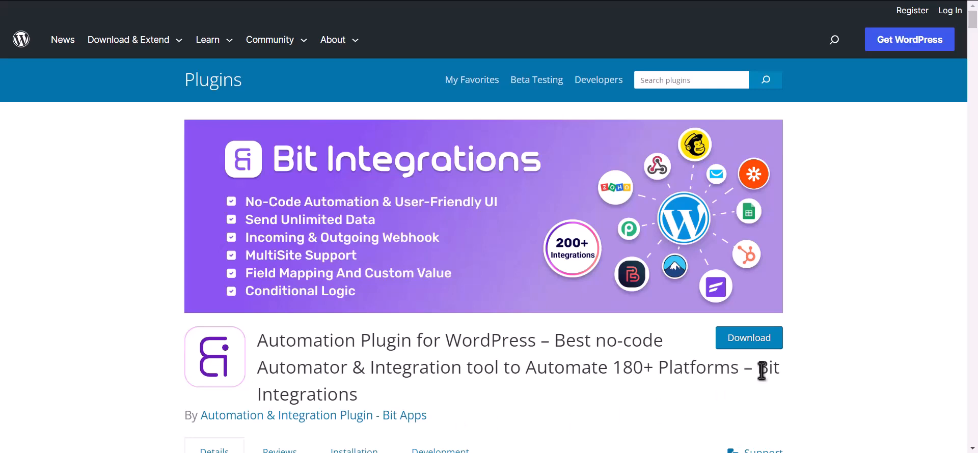
Open the Bit Integrations welcome screen in the dashboard from its WordPress.org listing
double_click(769, 367)
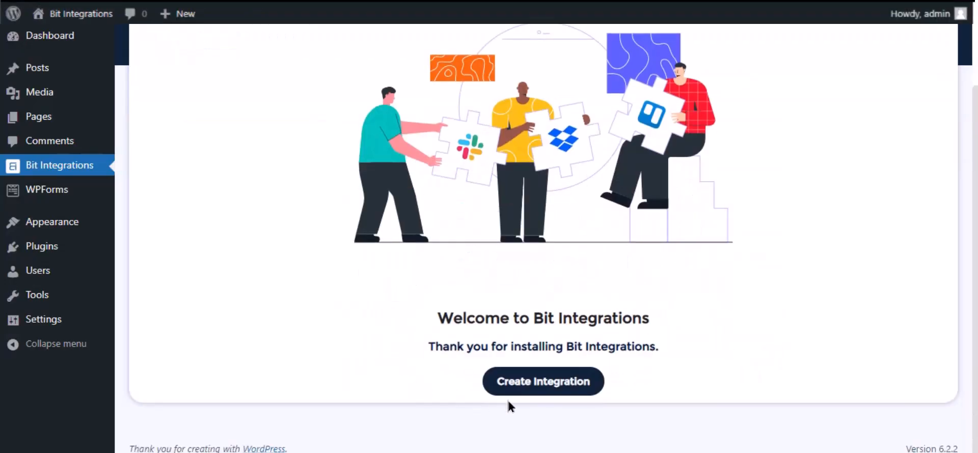
Create a new integration with the WPForms Simple Contact Form as its trigger
click(542, 381)
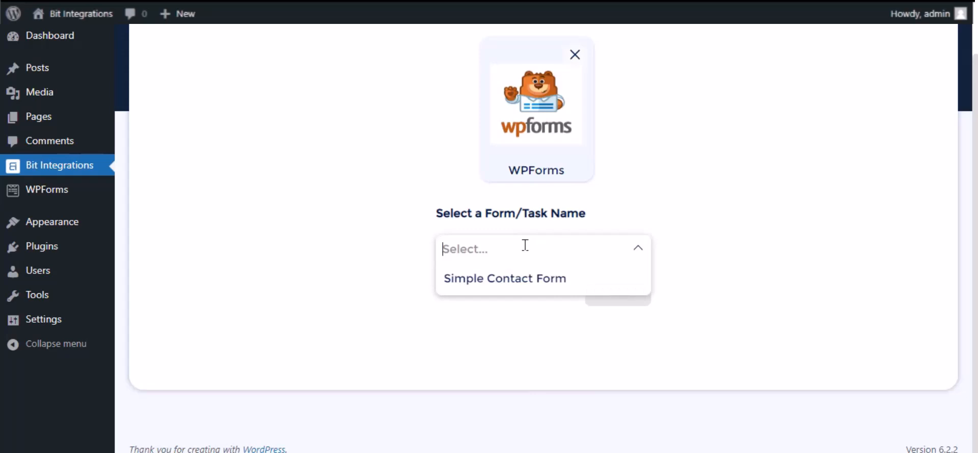
click(505, 278)
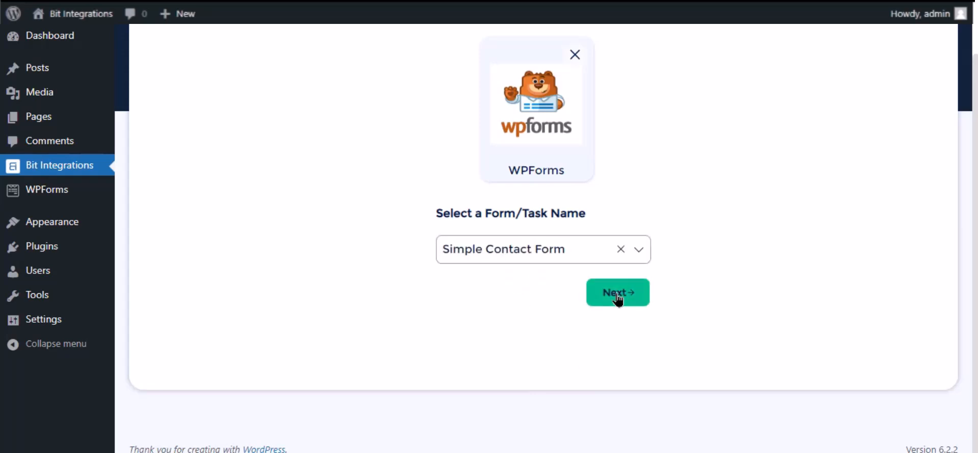
Search actions for 'hubspot', pick HubSpot, and review the access token instructions
click(618, 293)
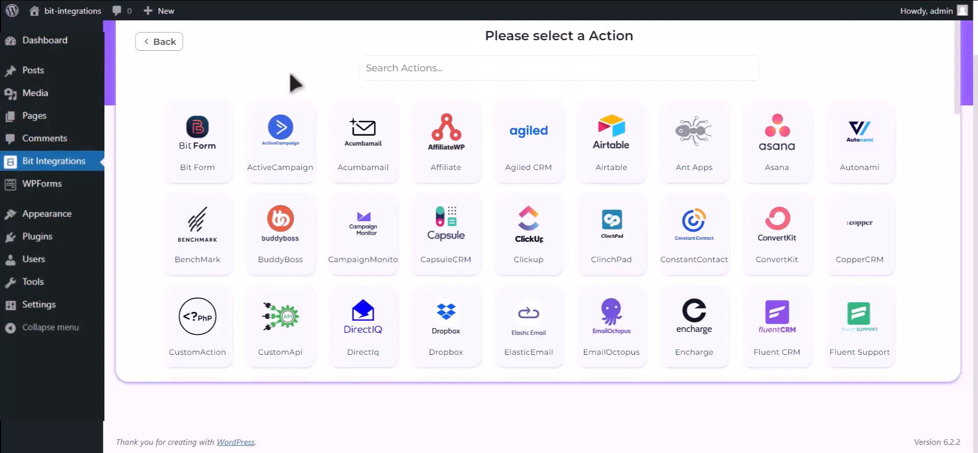
text(h)
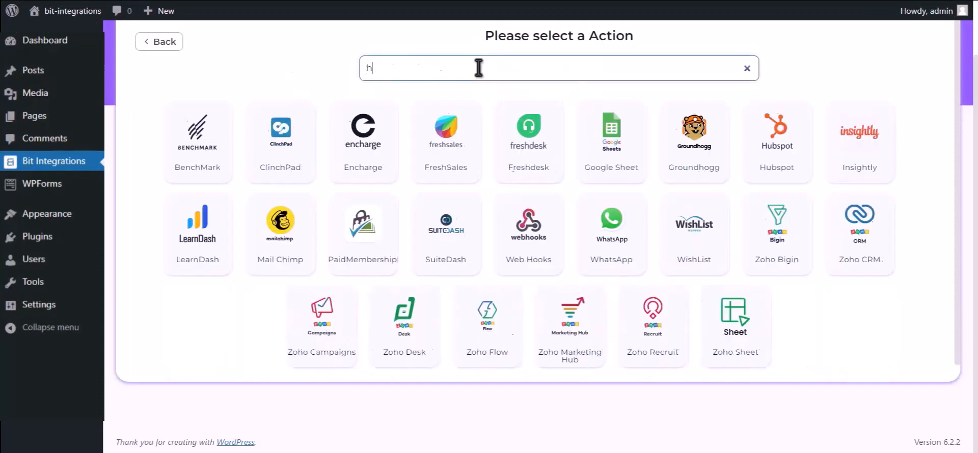
text(ubs)
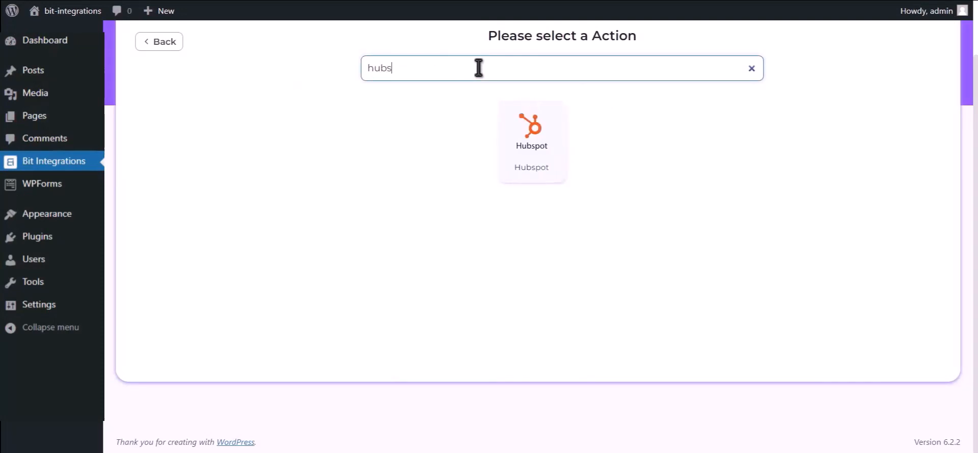
text(pot)
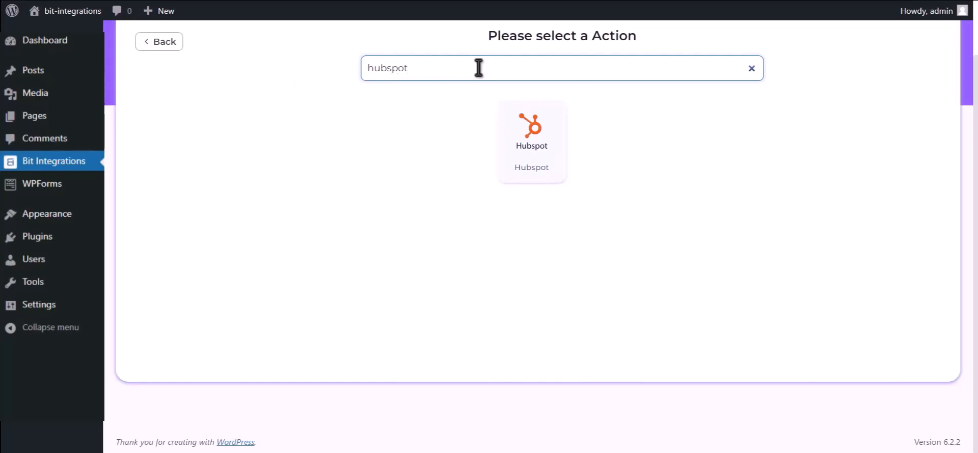
click(531, 137)
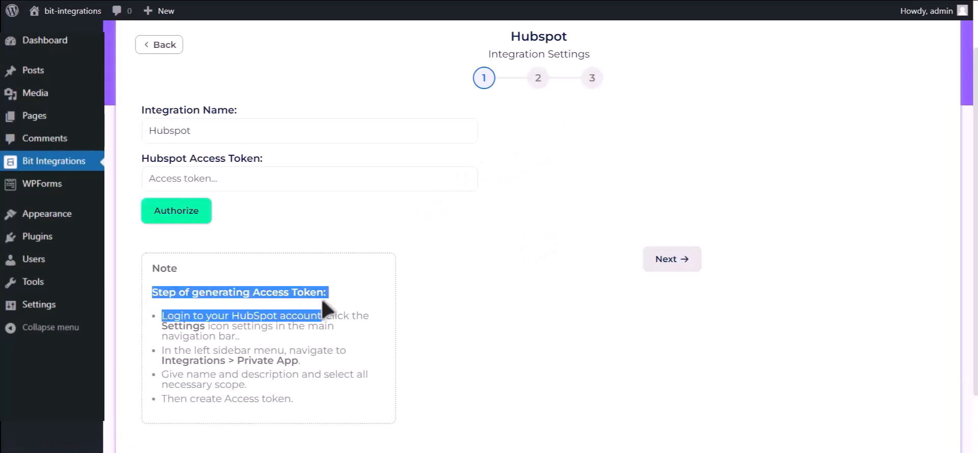
drag(323, 316, 322, 350)
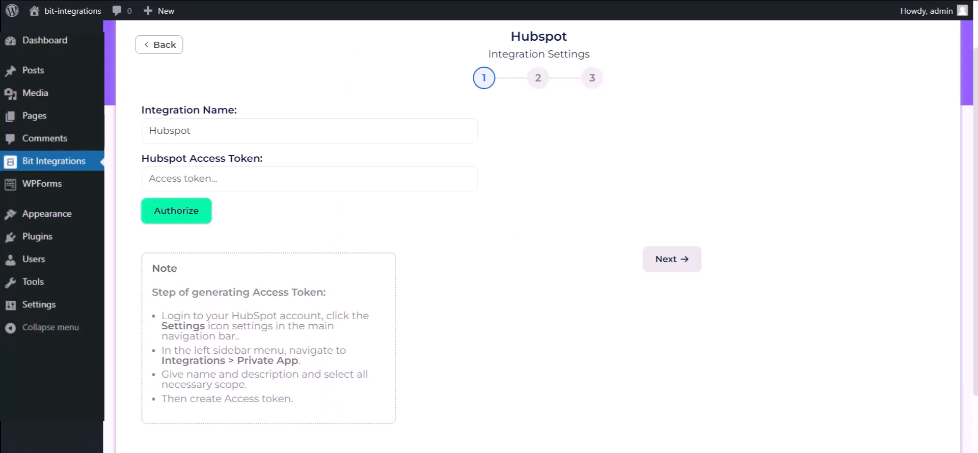
Go through HubSpot Settings and Integrations to the Private Apps page
click(175, 210)
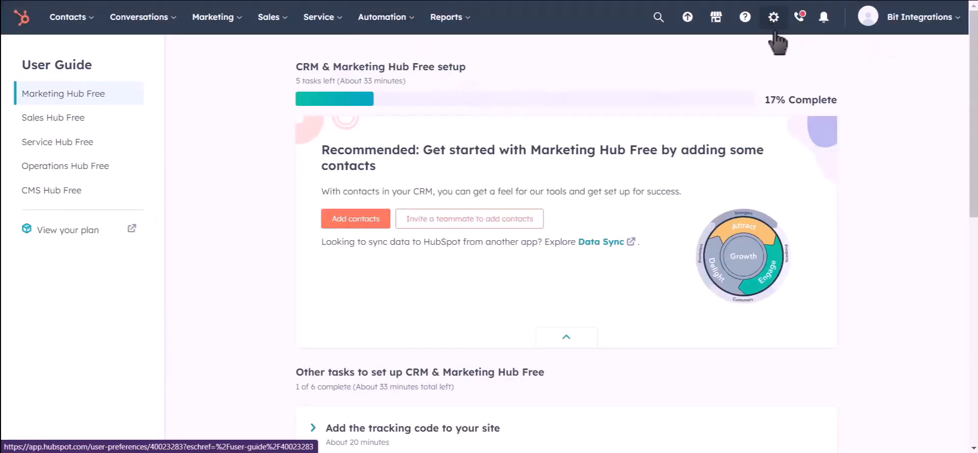
click(773, 16)
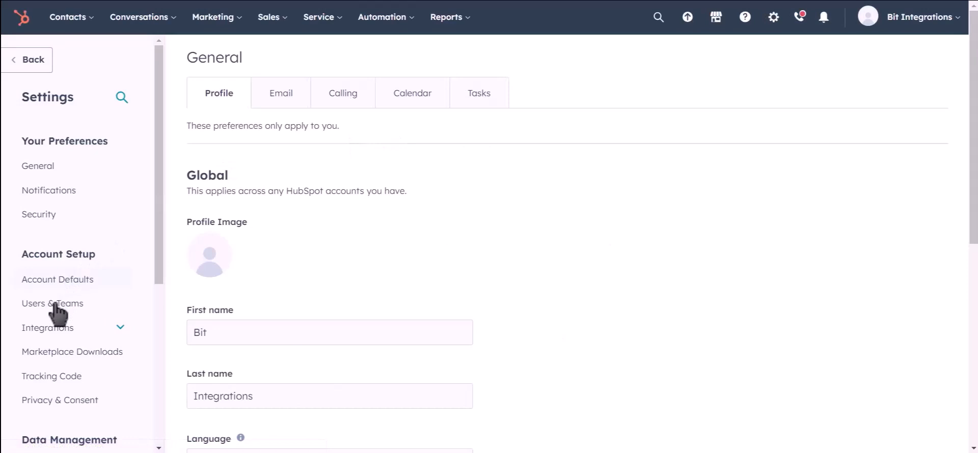
click(48, 328)
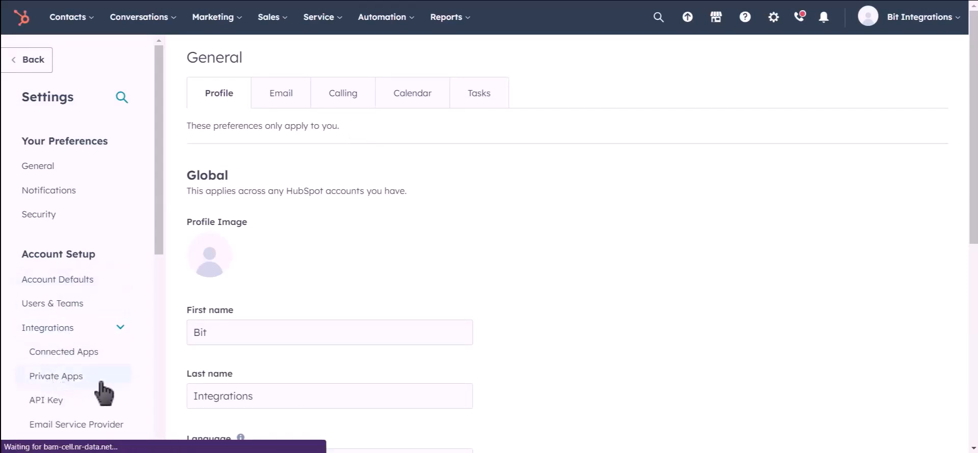
click(56, 376)
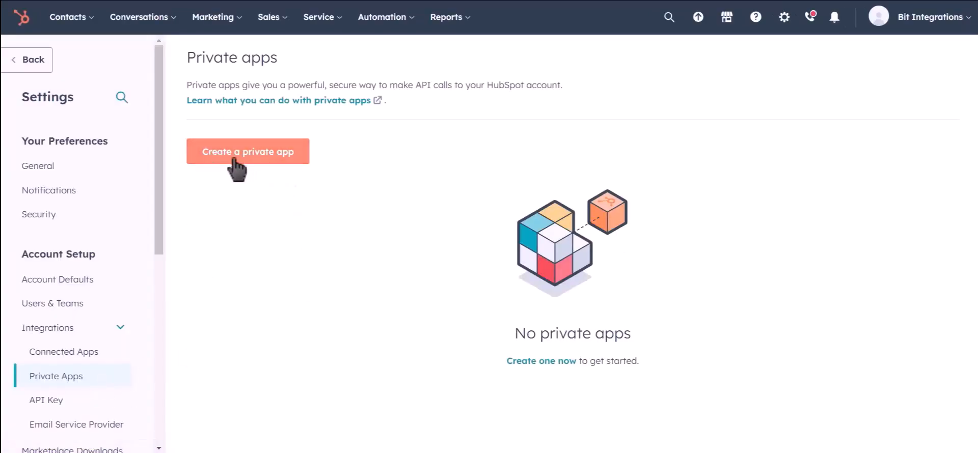
Start a new HubSpot private app and rename it 'Bit Integrations'
click(247, 151)
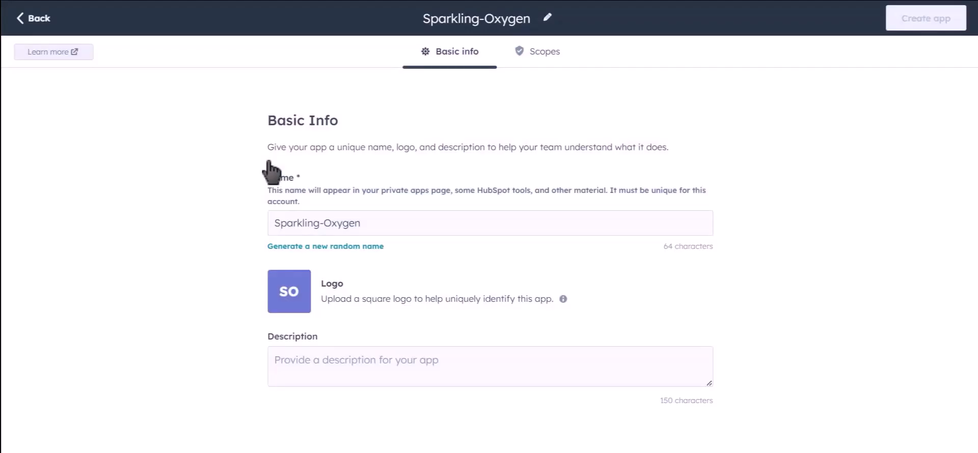
click(339, 223)
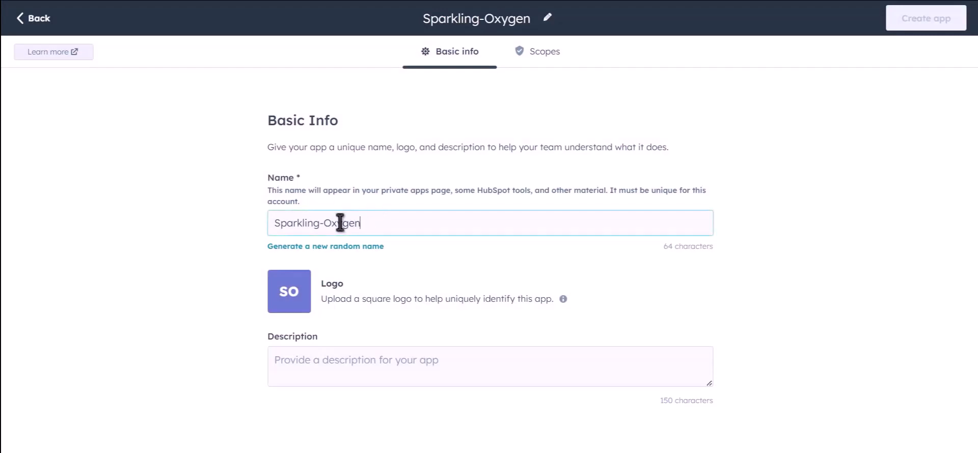
text(B)
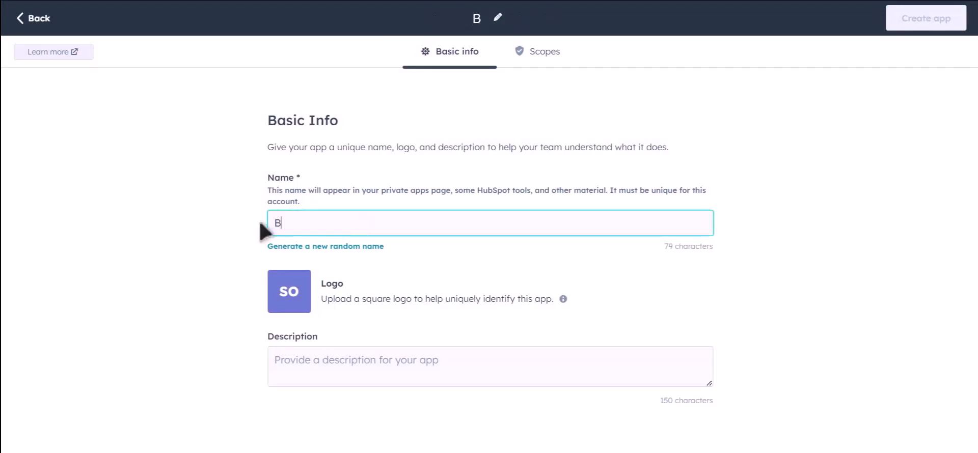
text(it Inte)
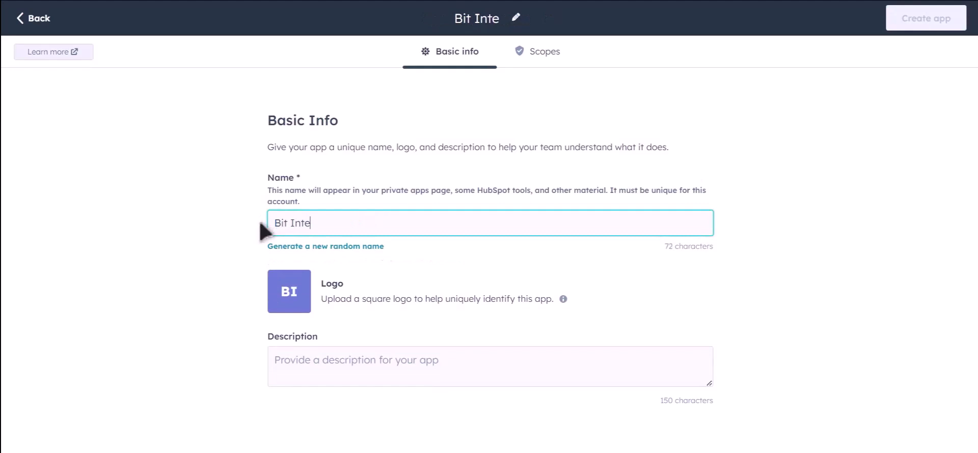
text(grations)
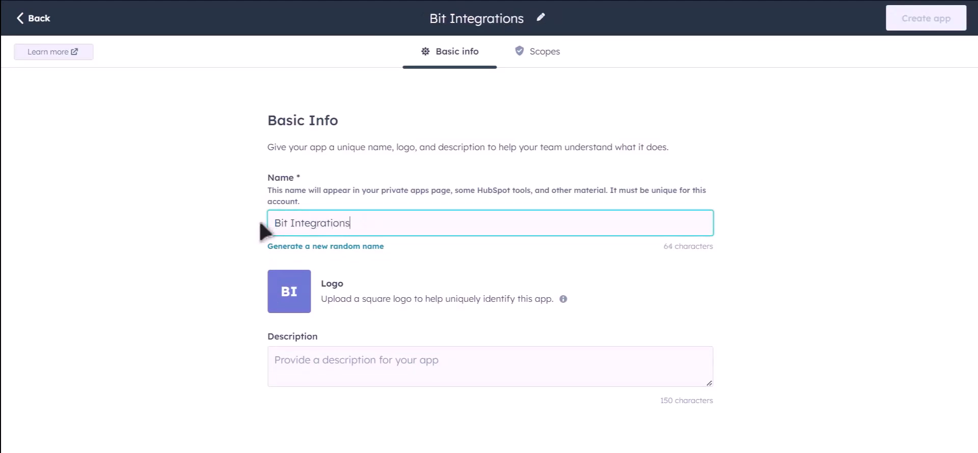
mouse_move(520, 59)
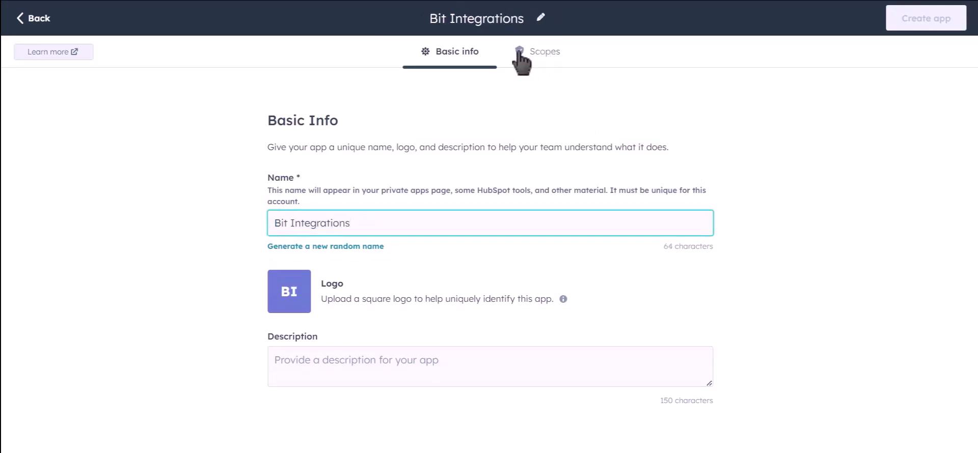
On the Scopes tab, expand CRM and tick its Read and Write checkboxes
click(544, 51)
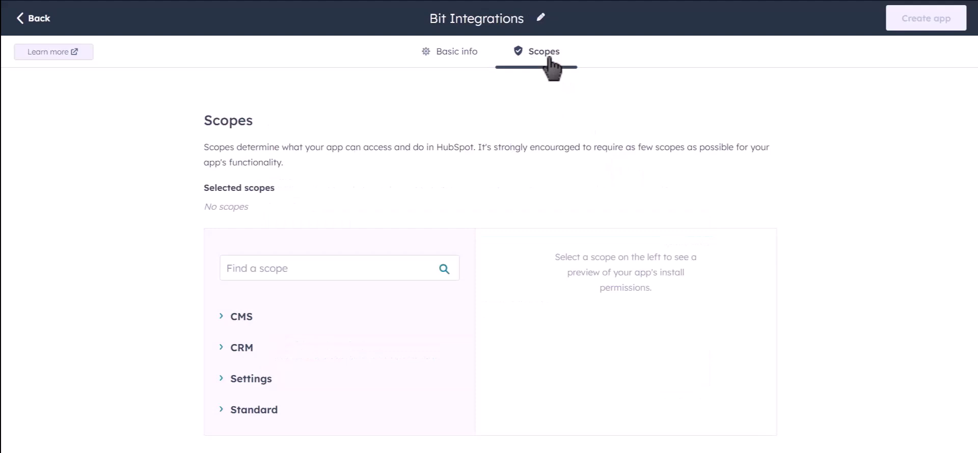
mouse_move(241, 348)
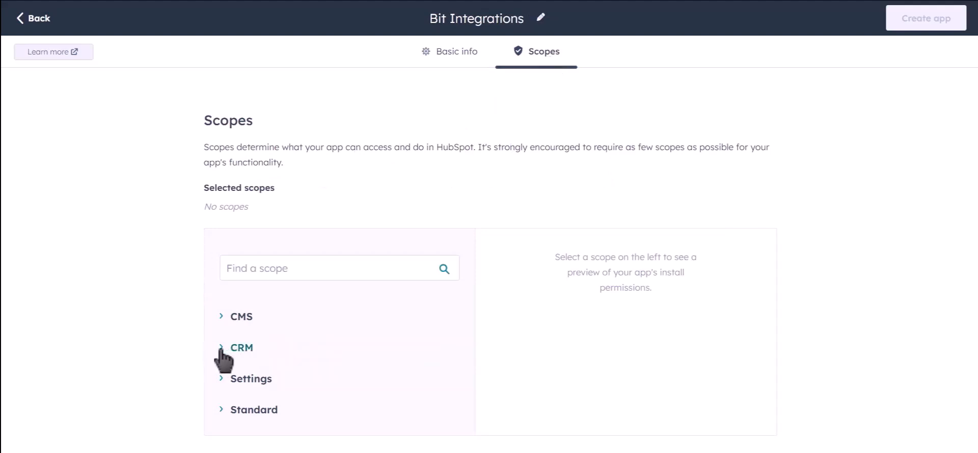
click(241, 348)
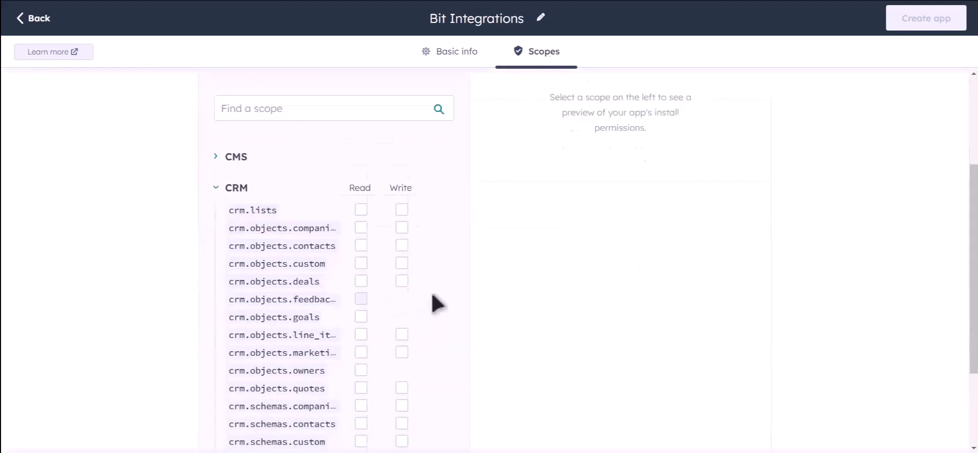
scroll(down, 3)
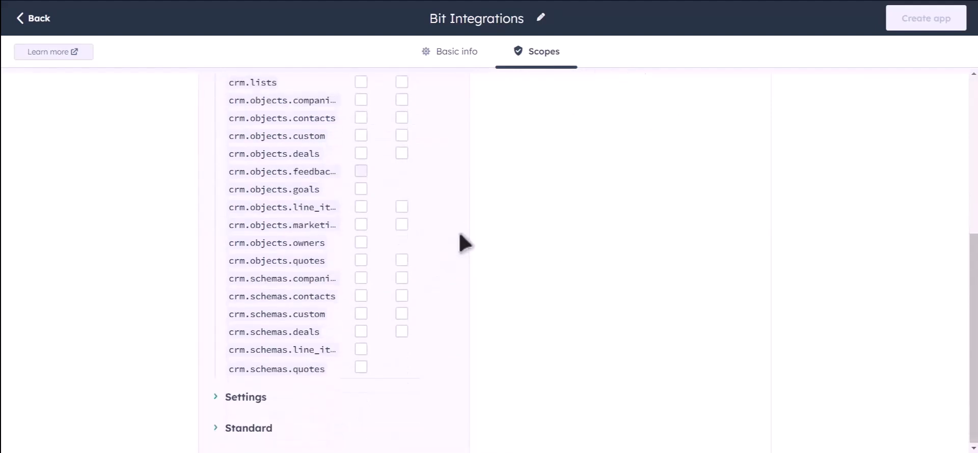
scroll(up, 3)
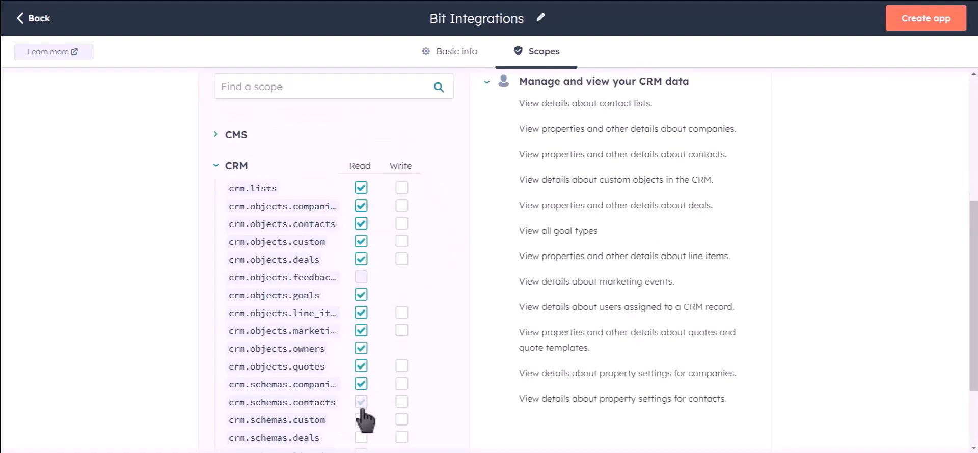
click(361, 402)
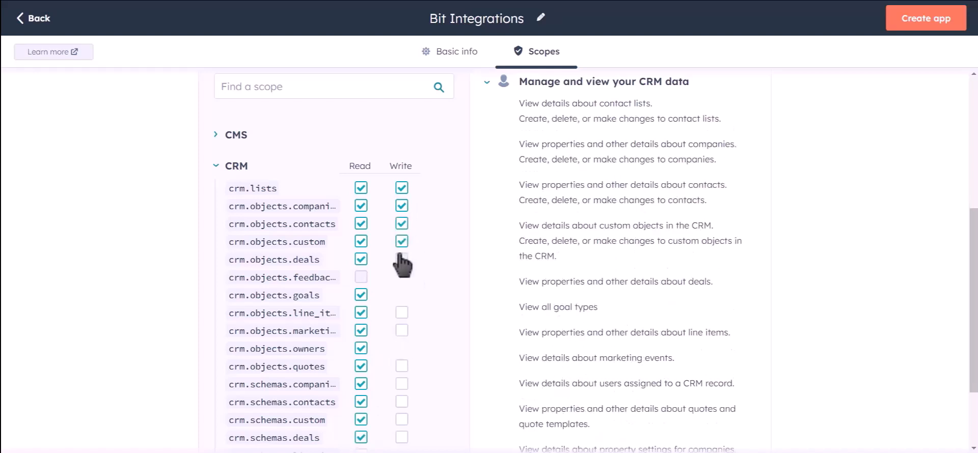
click(401, 259)
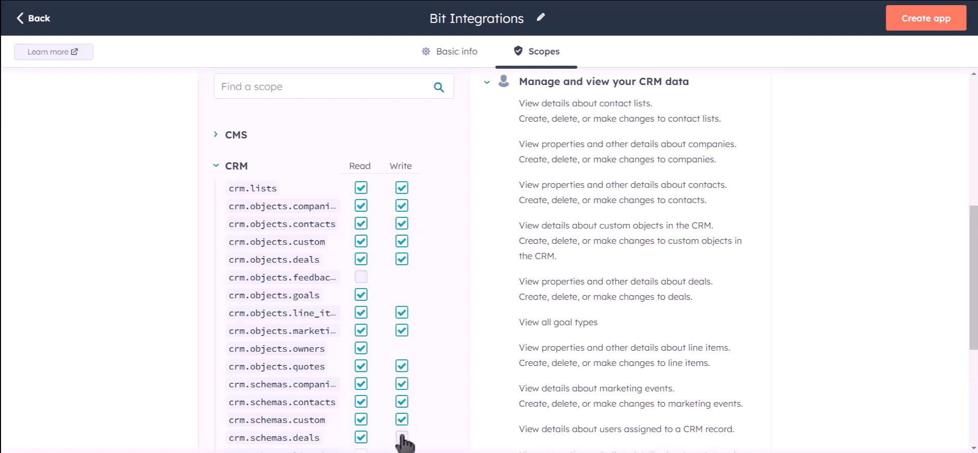
scroll(down, 3)
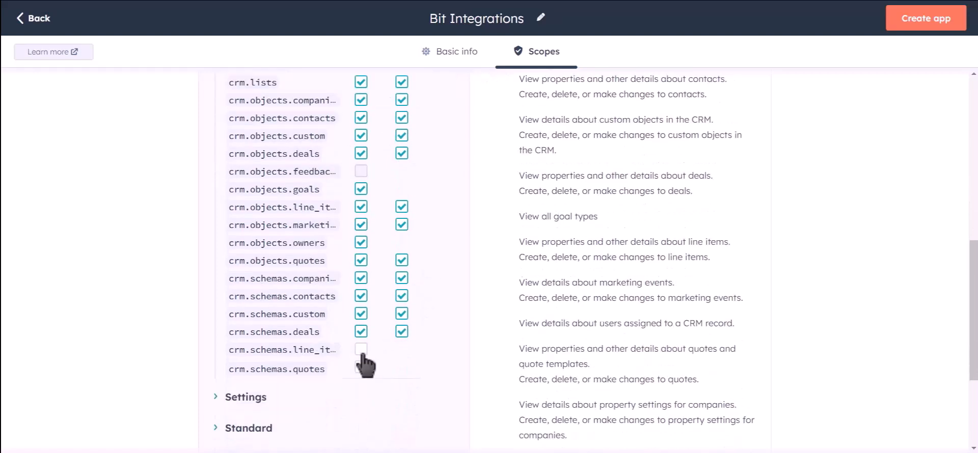
scroll(up, 3)
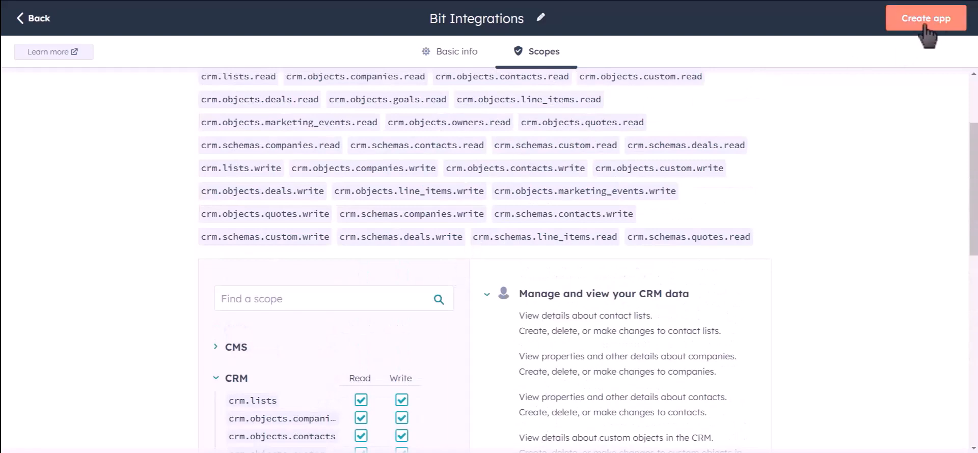
Create the private app and confirm the creation dialog to generate the access token
click(926, 18)
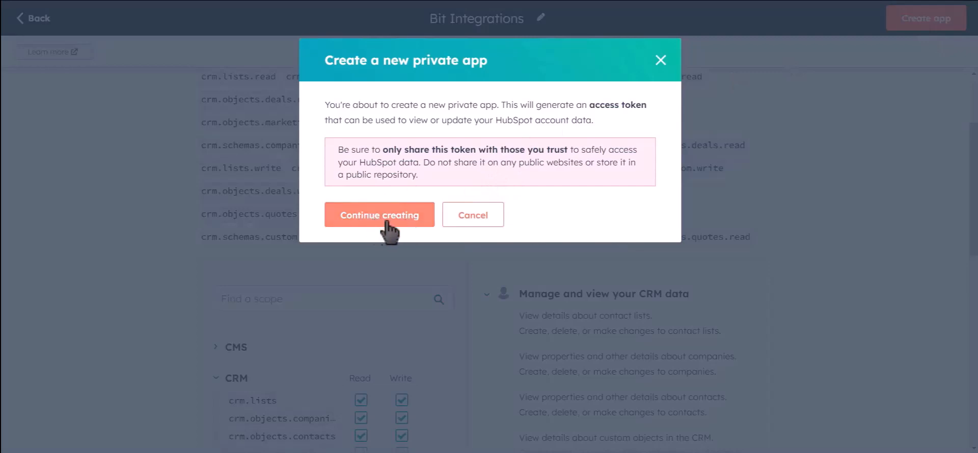
click(378, 214)
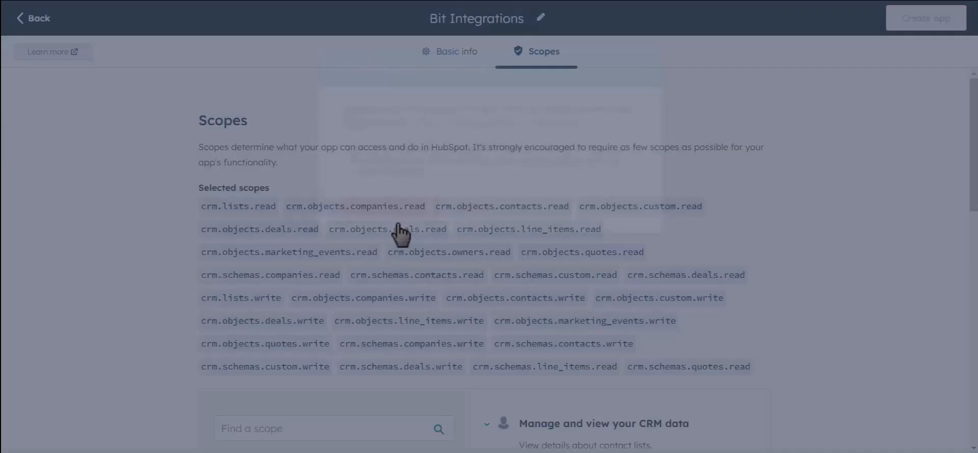
click(926, 17)
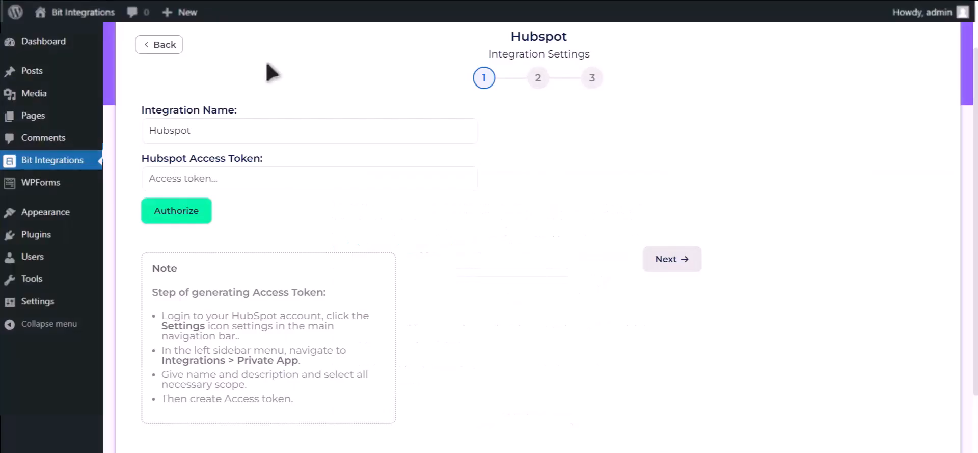
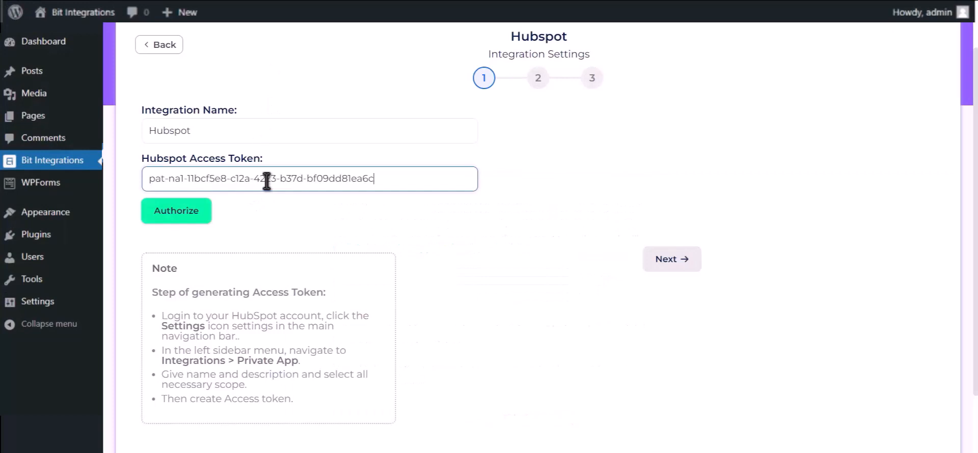
click(176, 210)
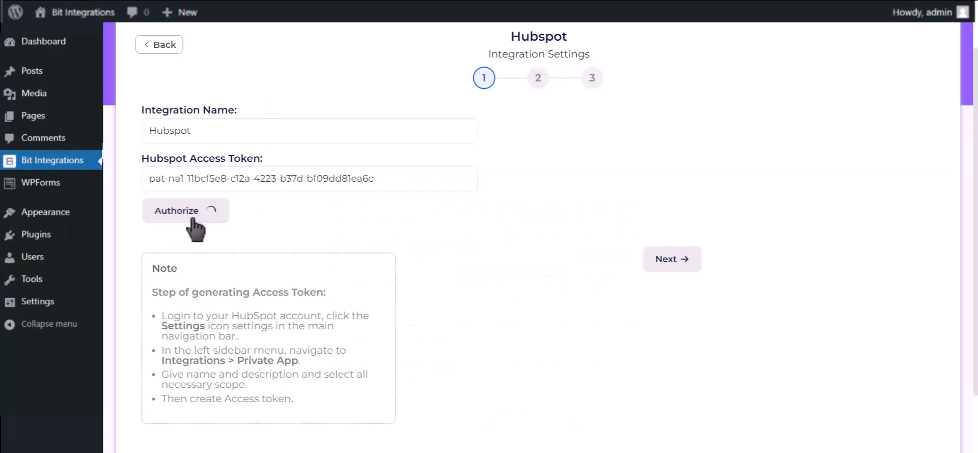
click(180, 211)
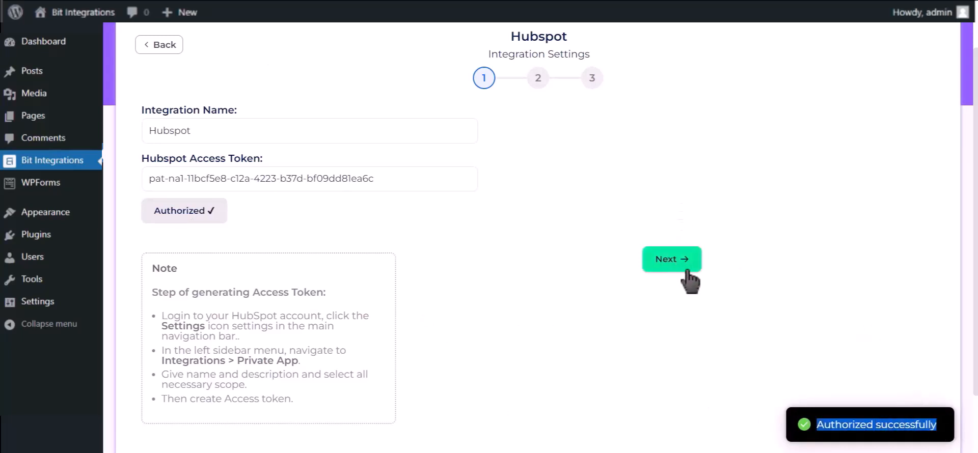
click(671, 259)
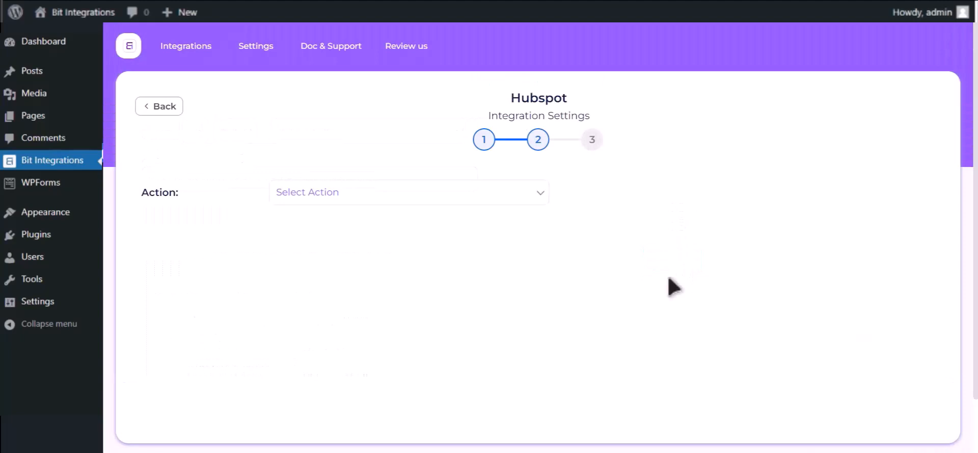
Choose the Create Contact action and map email to Email and name to First Name
click(409, 192)
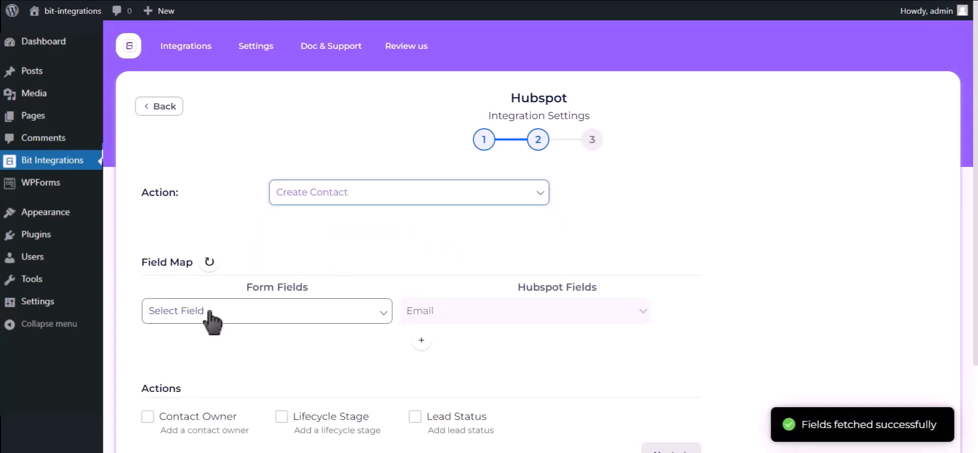
click(266, 311)
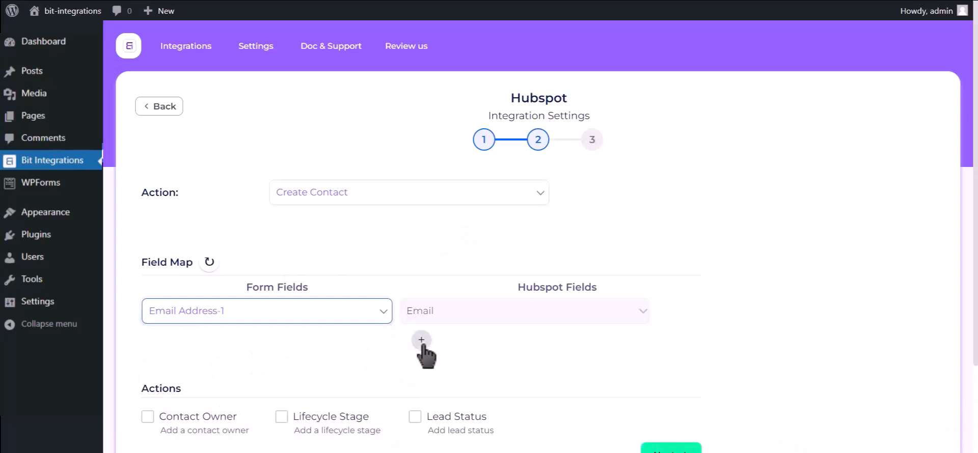
click(422, 340)
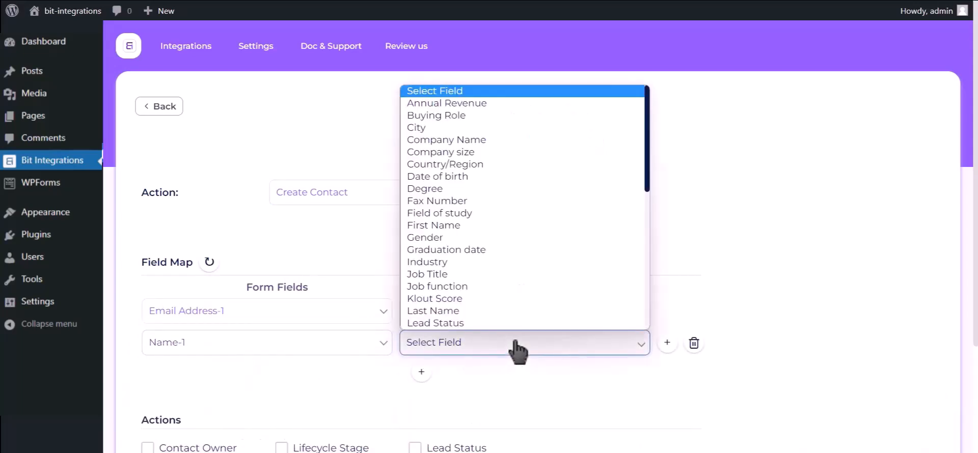
mouse_move(449, 225)
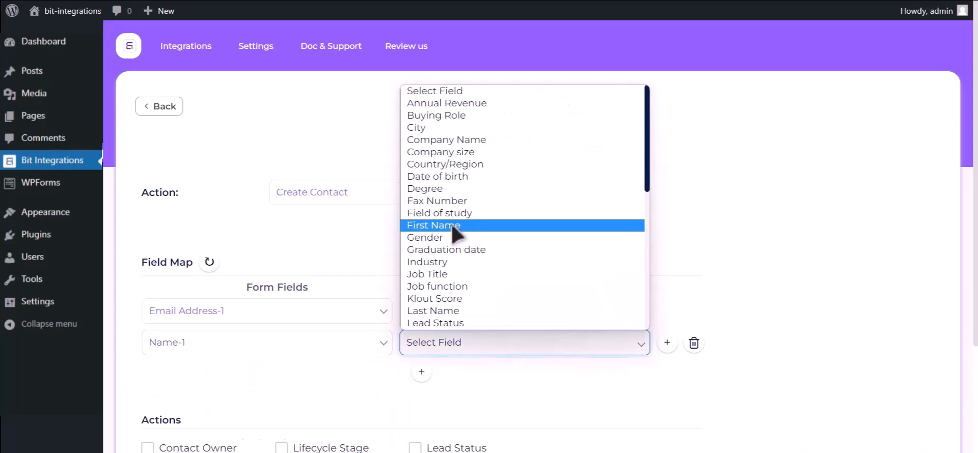
click(433, 225)
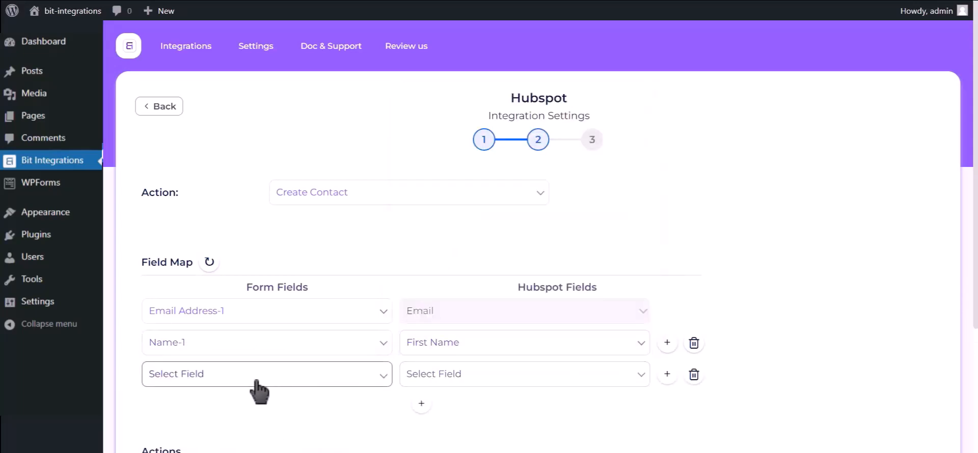
Map the phone field to Phone Number, then Finish & Save the integration
click(262, 374)
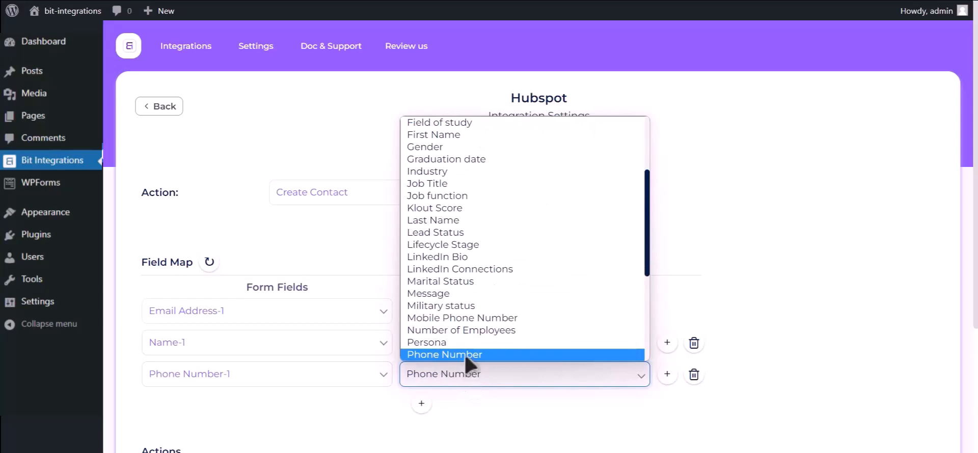
click(444, 355)
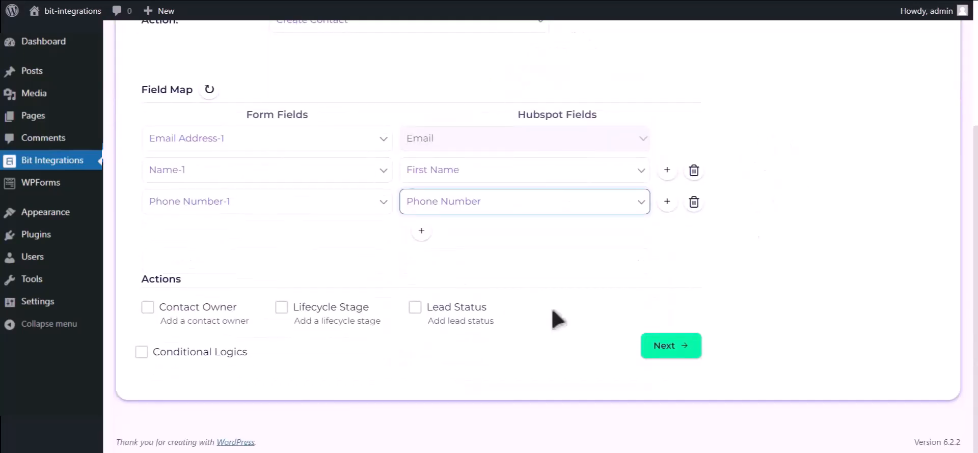
mouse_move(280, 307)
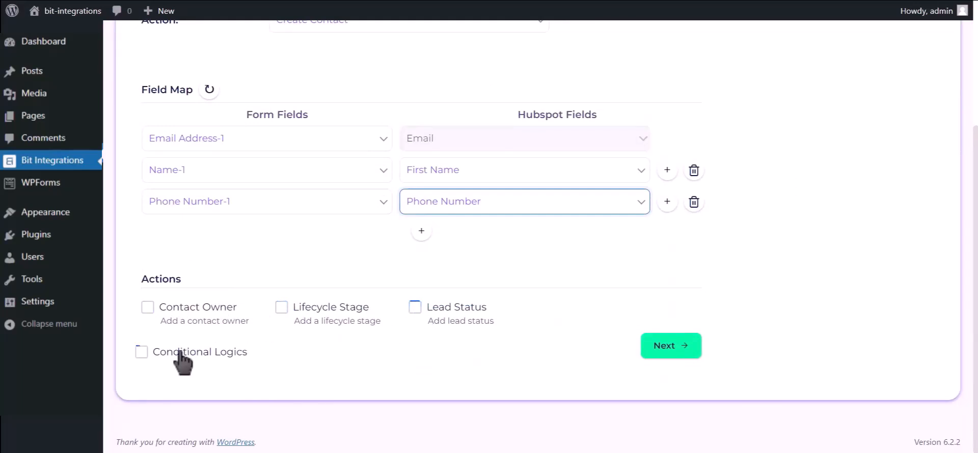
mouse_move(680, 359)
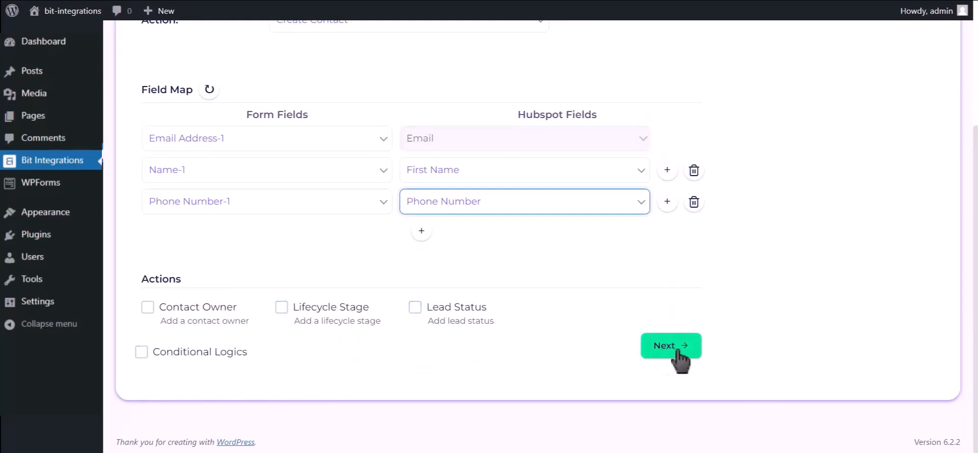
click(671, 345)
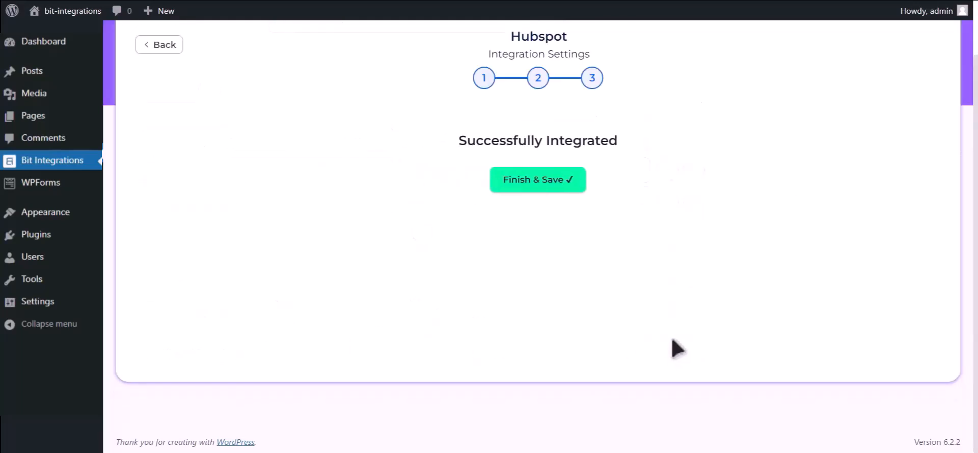
mouse_move(662, 334)
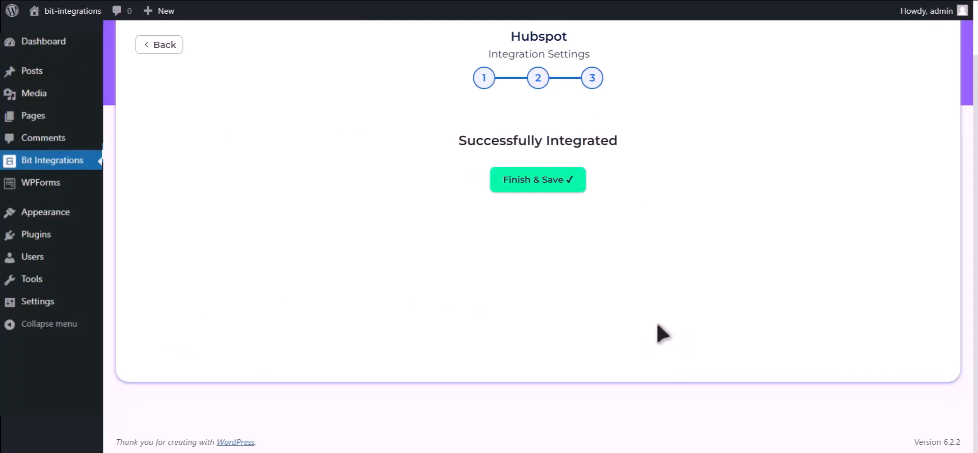
click(537, 180)
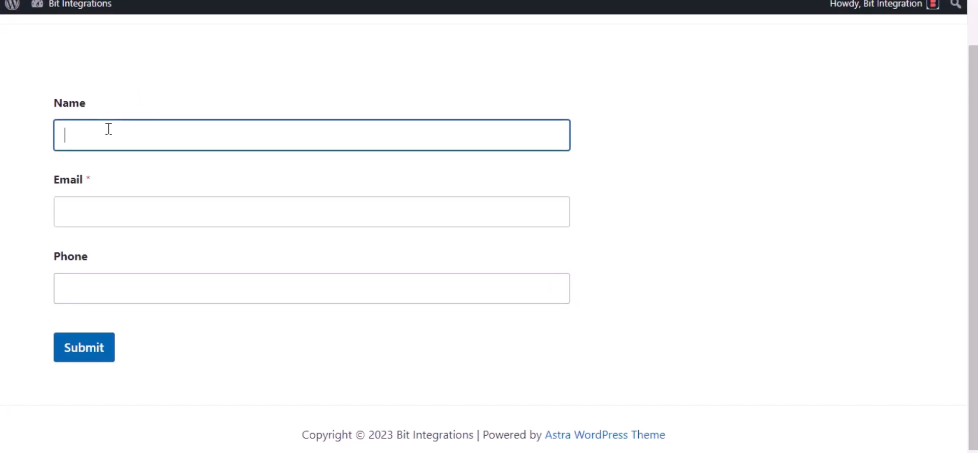
Enter name 'Bit Integration', an email and phone '4445', then submit the form
text(Bit)
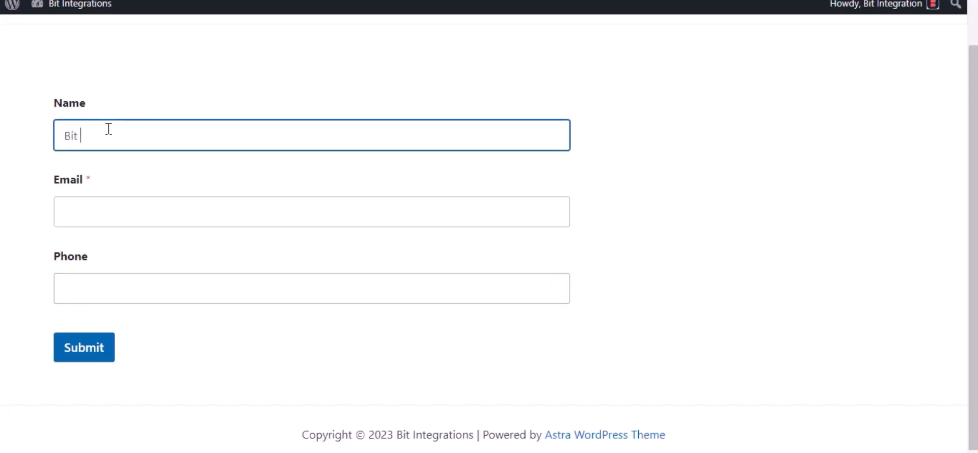
text(Integration)
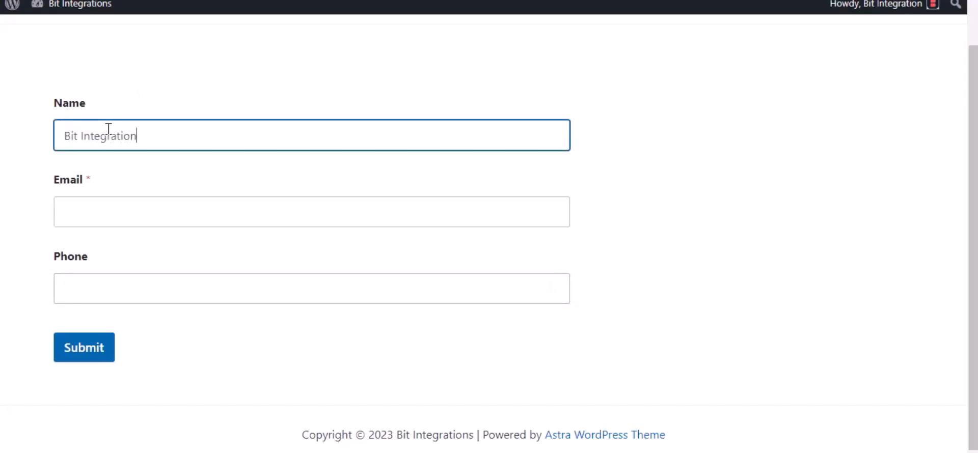
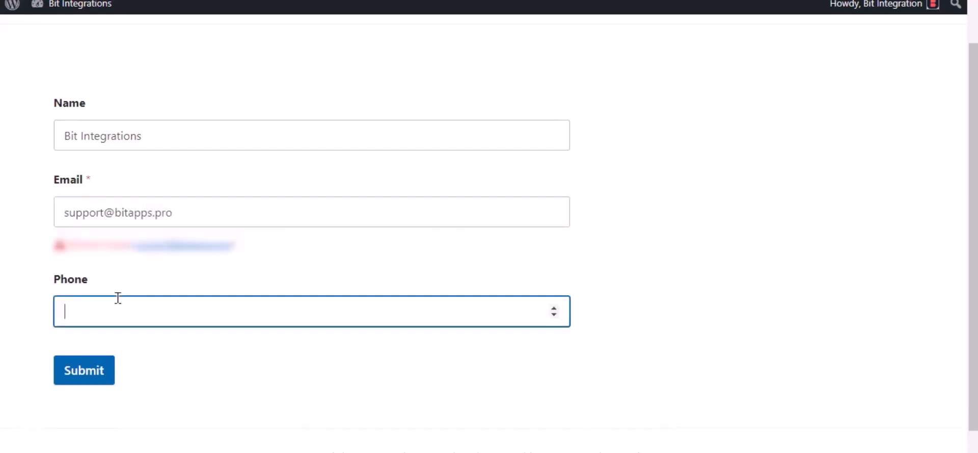
text(4445)
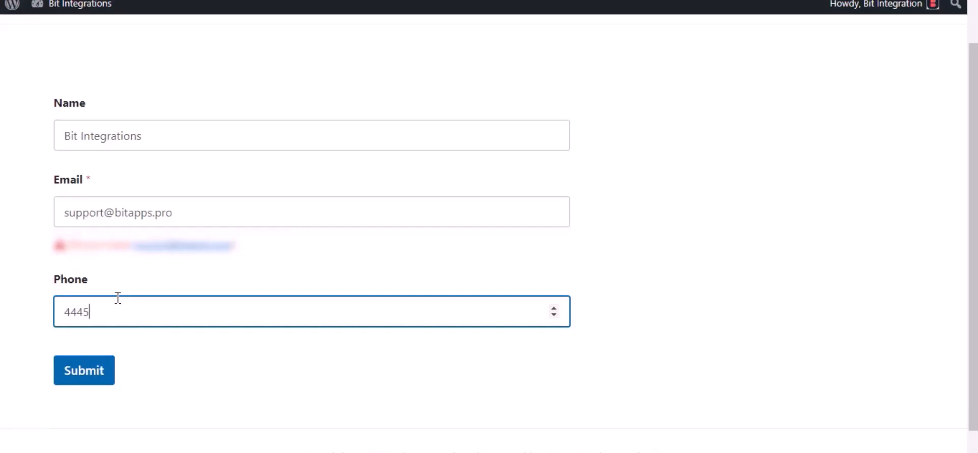
click(83, 370)
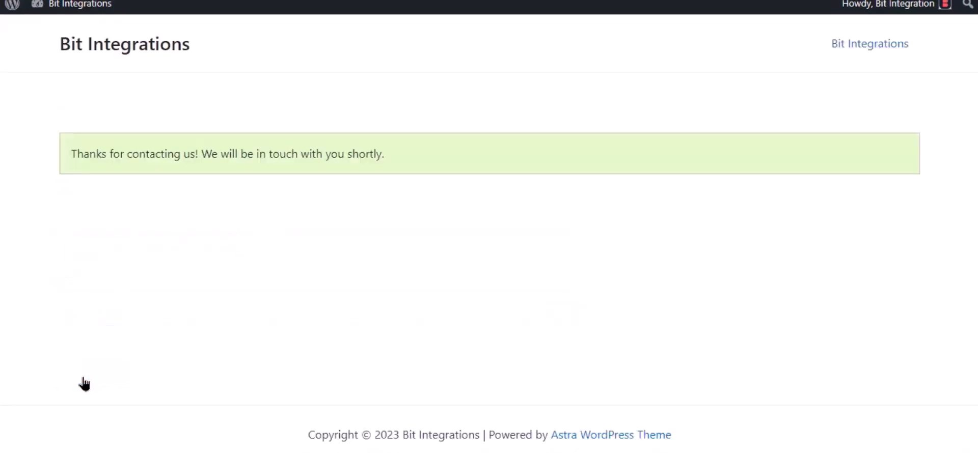
mouse_move(417, 201)
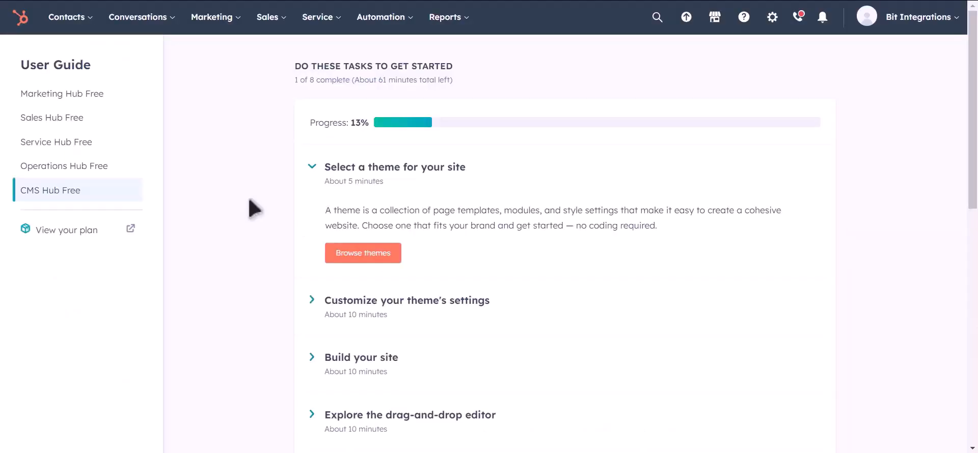
Preview the Bit Integrations test contact from HubSpot's Contacts list to check its email and phone
click(66, 17)
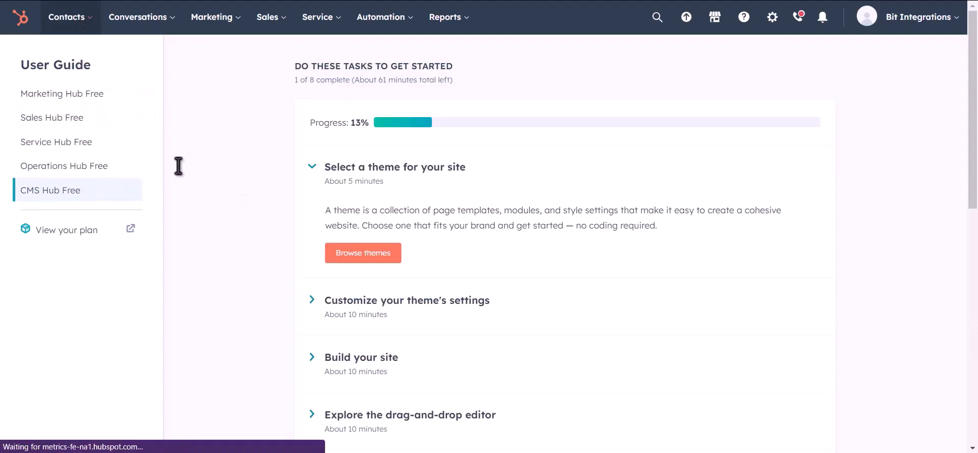
click(67, 17)
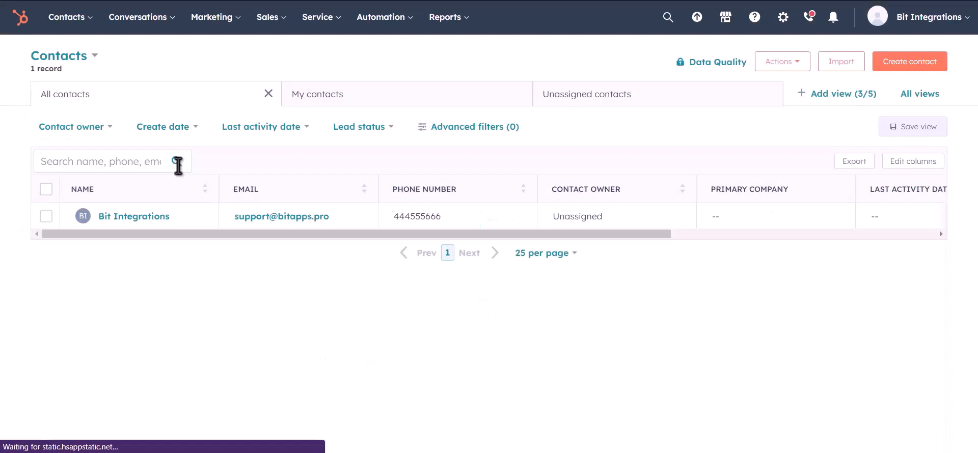
mouse_move(190, 234)
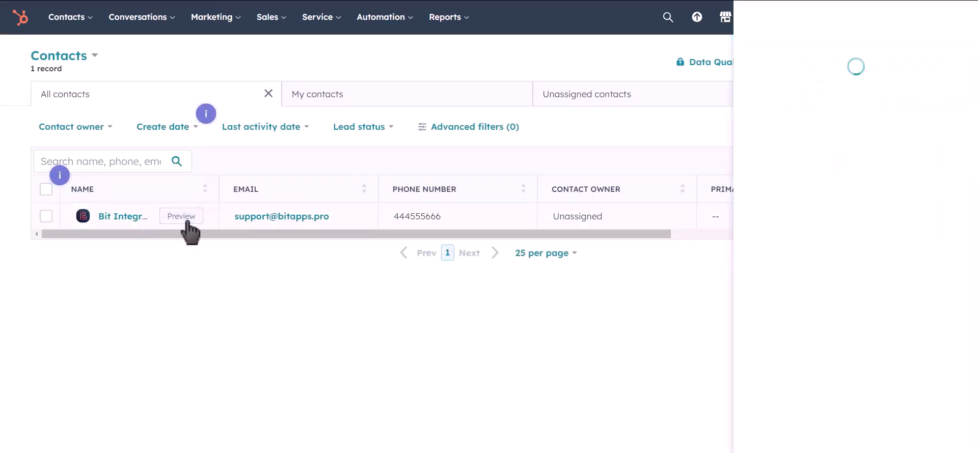
click(181, 216)
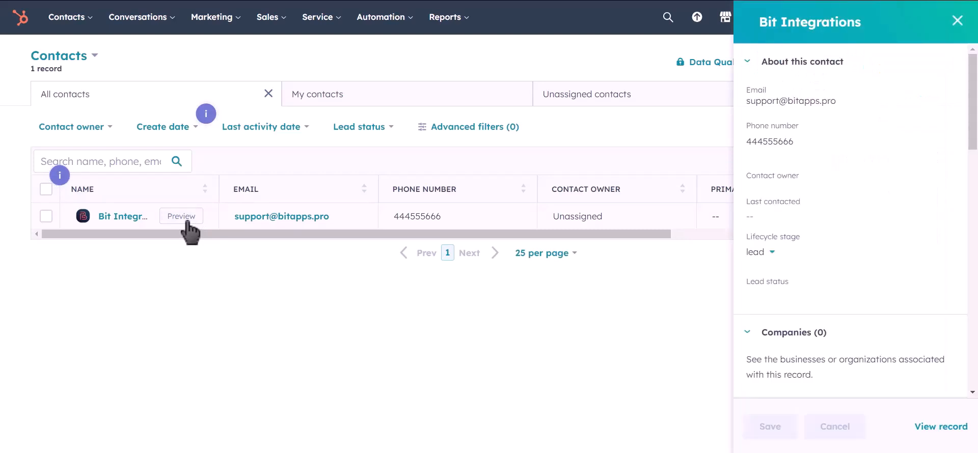